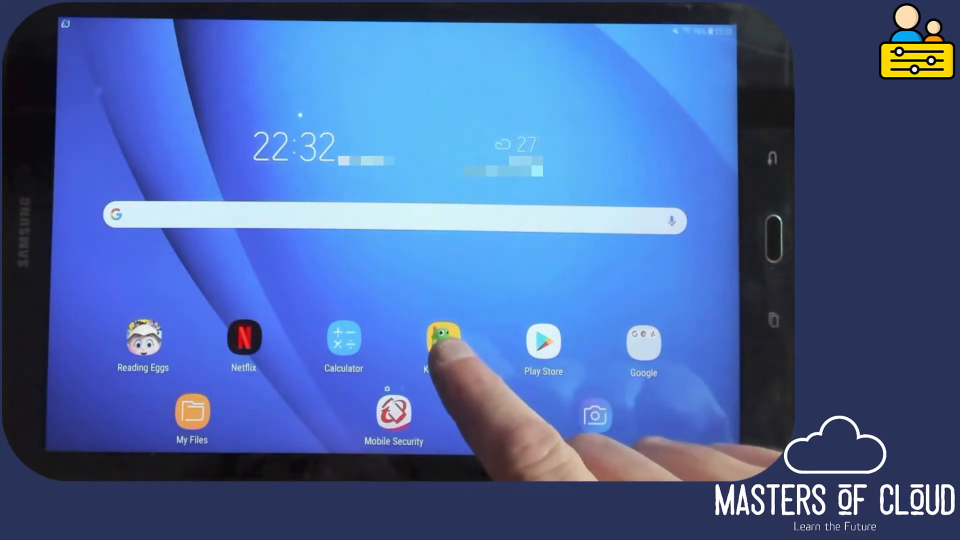
Step: Launch Samsung Kids Mode from the Android home screen icon
{"action": "left_click", "coordinate": [439, 340]}
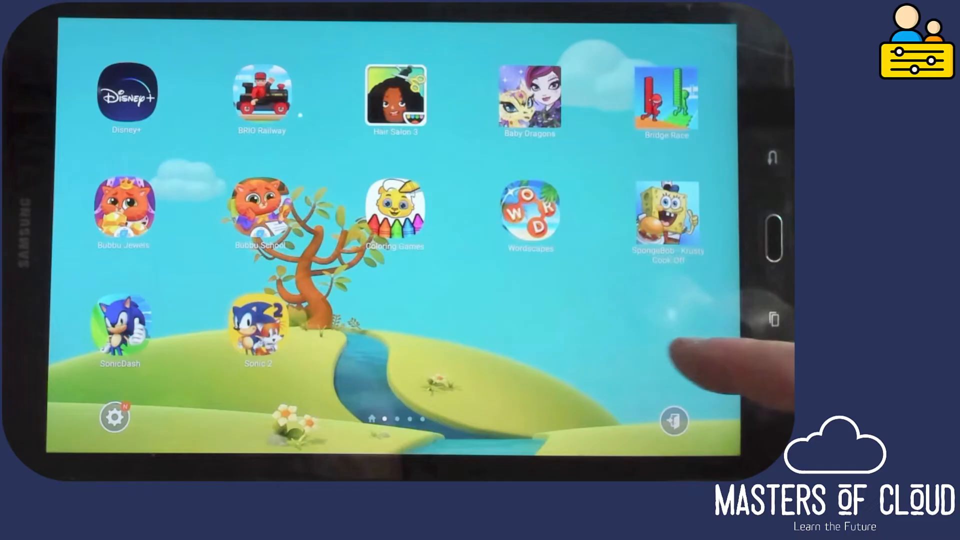
Step: Swipe to the first home page and enter Parental Control
{"action": "scroll", "scroll_direction": "left", "scroll_amount": 3}
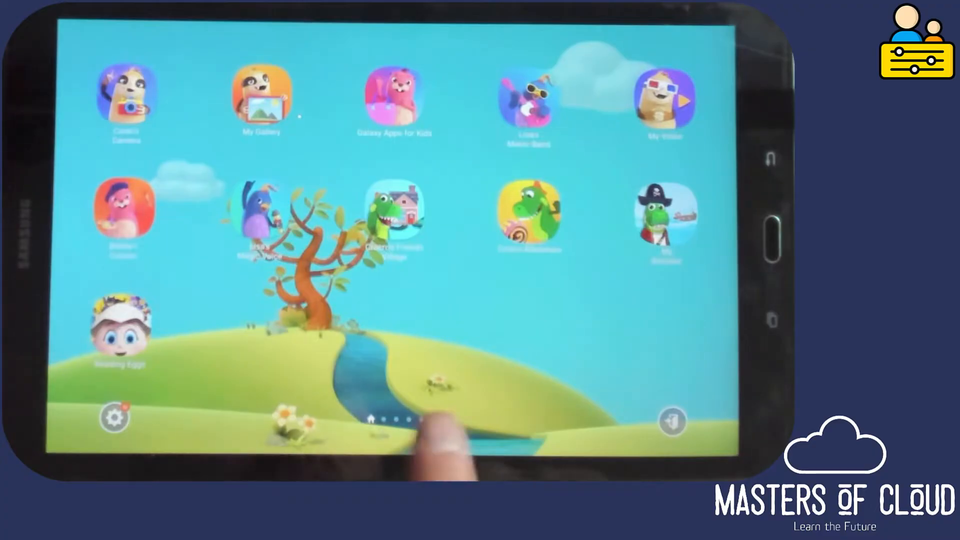
{"action": "left_click", "coordinate": [113, 417]}
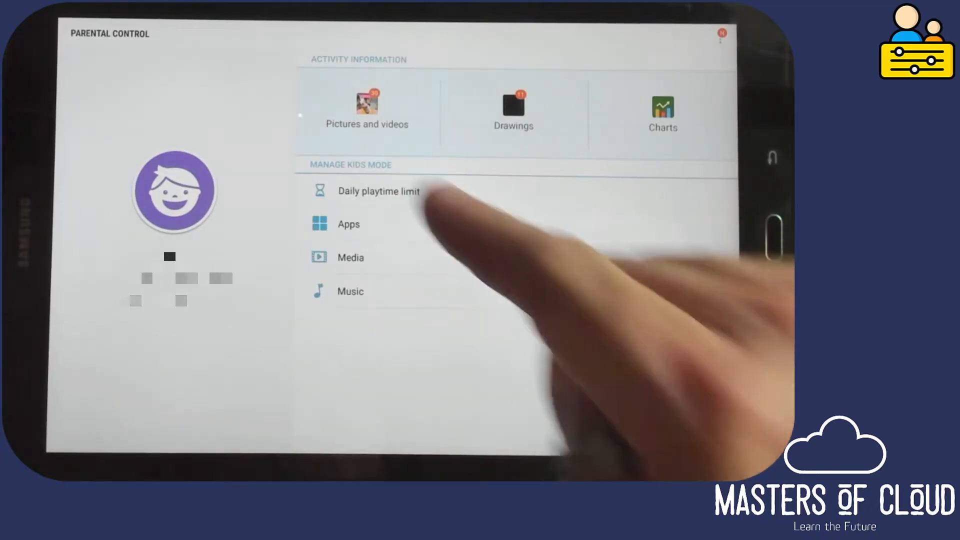
{"action": "left_click", "coordinate": [378, 191]}
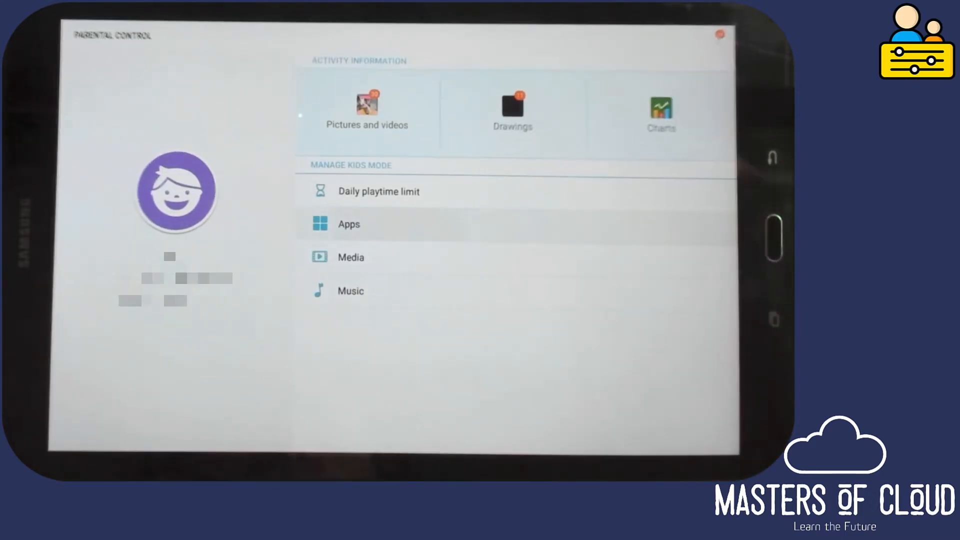
{"action": "left_click", "coordinate": [348, 223]}
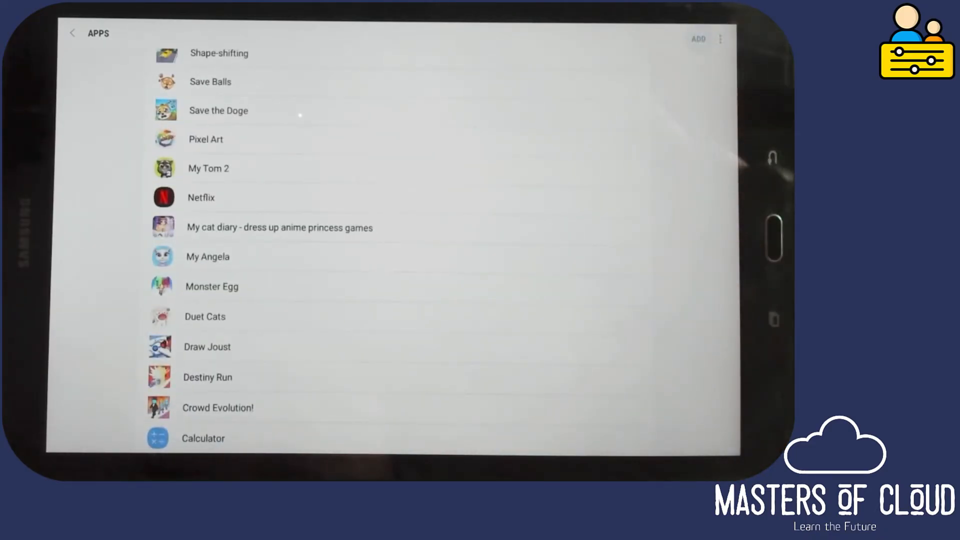
{"action": "left_click", "coordinate": [698, 39]}
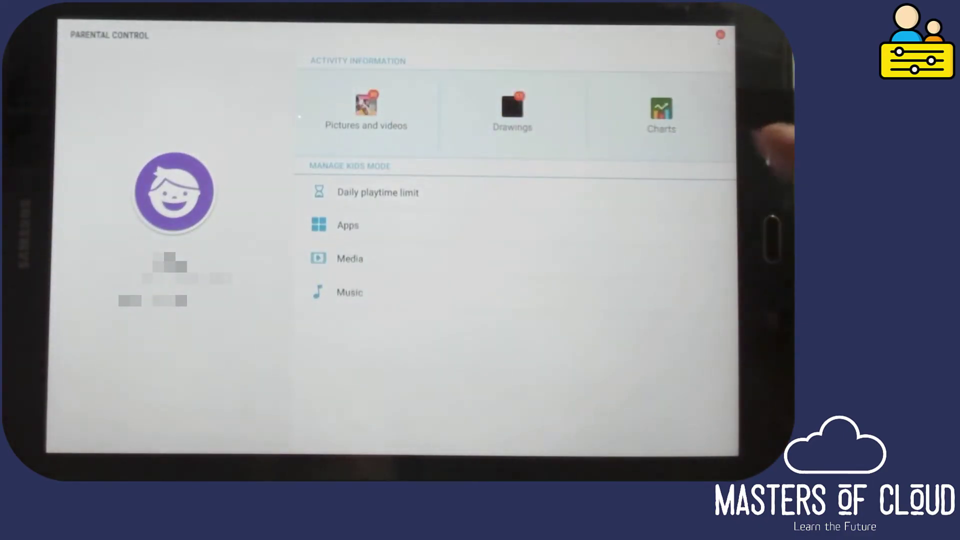
Step: Check the usage charts (no app usage), then open Kids Mode settings
{"action": "left_click", "coordinate": [660, 110]}
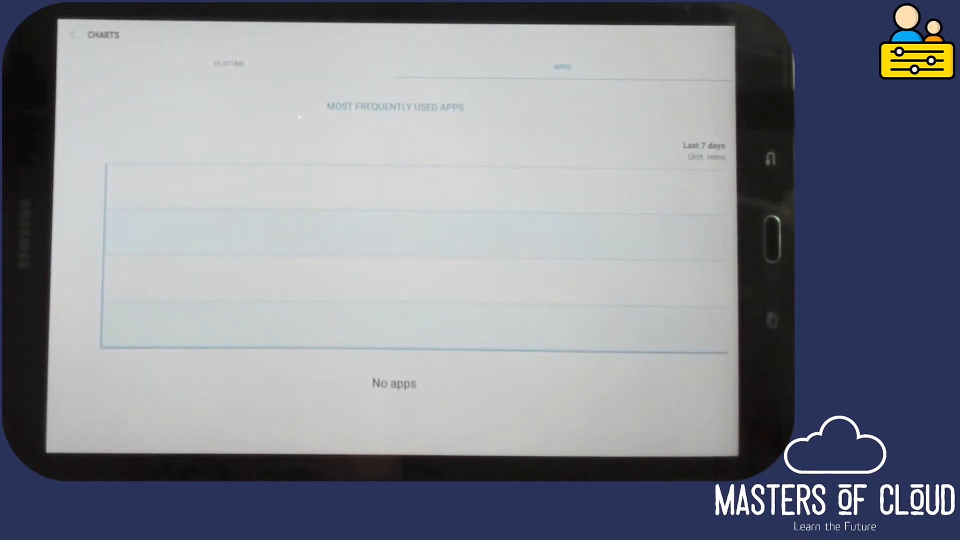
{"action": "left_click", "coordinate": [72, 35]}
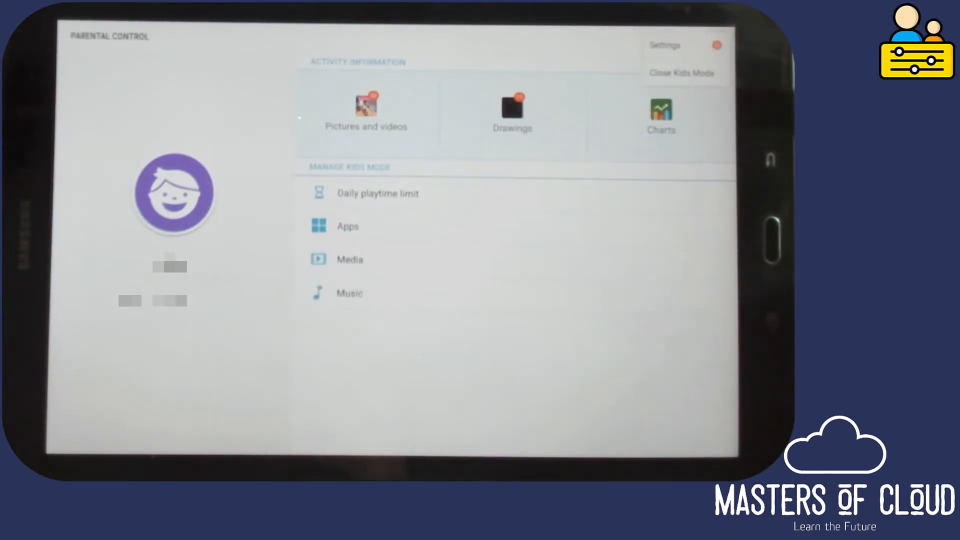
{"action": "left_click", "coordinate": [665, 45]}
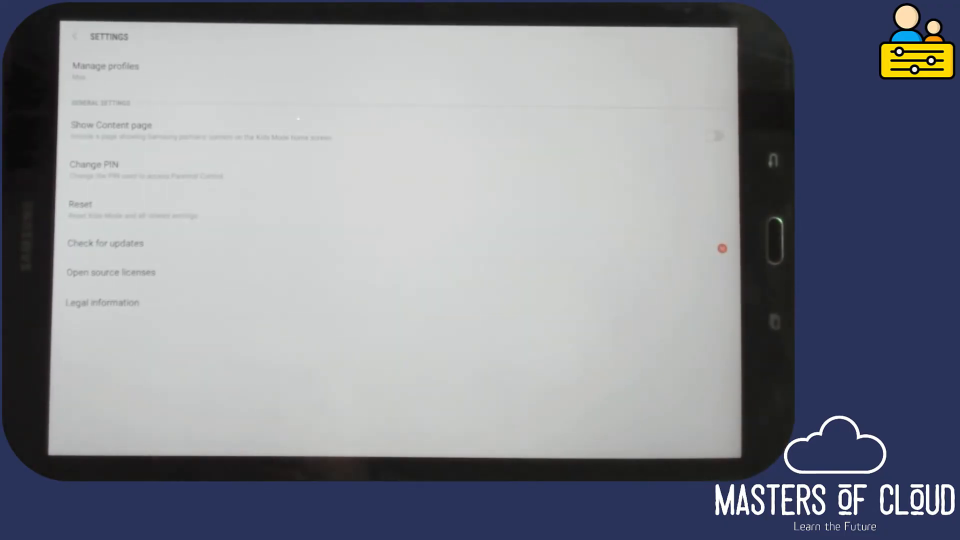
Step: Dismiss the Change PIN and Close Kids Mode PIN prompts
{"action": "left_click", "coordinate": [93, 163]}
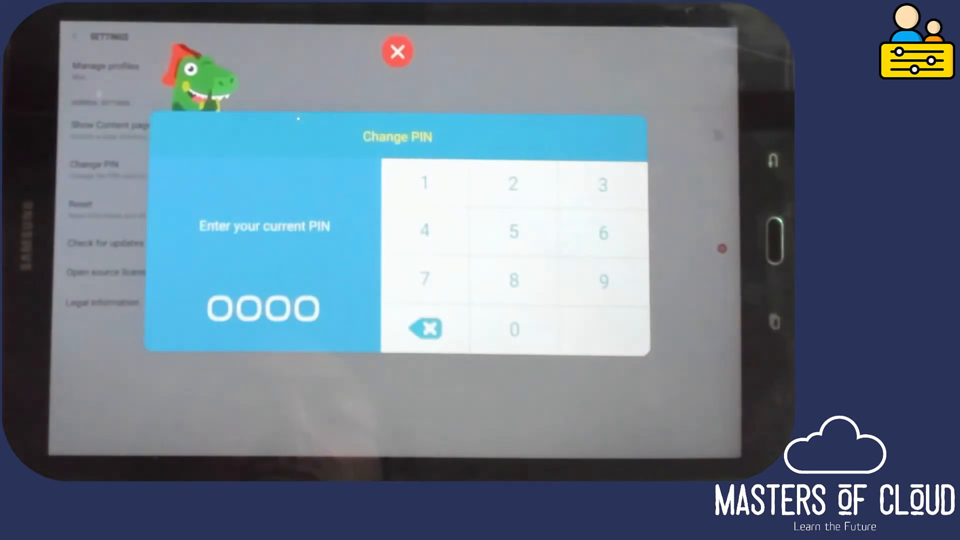
{"action": "left_click", "coordinate": [395, 51]}
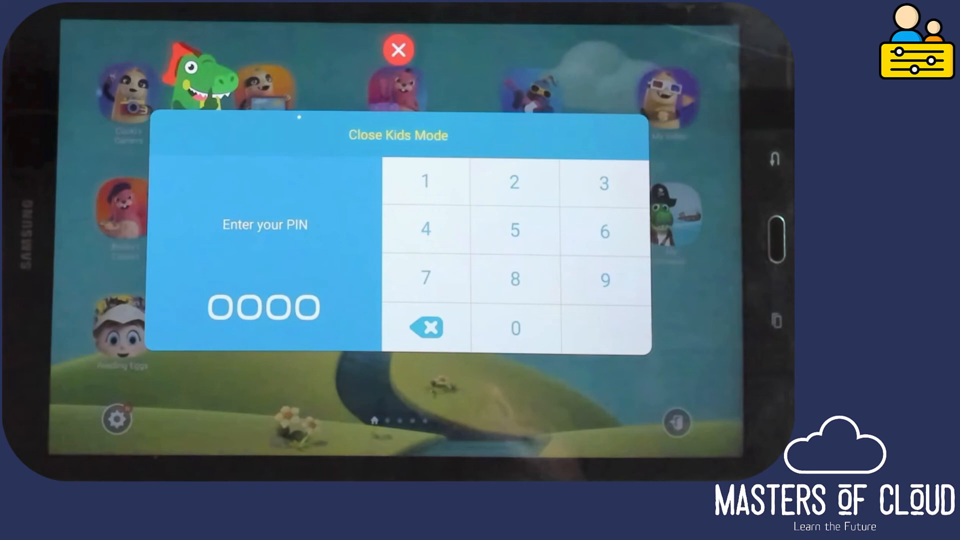
{"action": "left_click", "coordinate": [396, 49]}
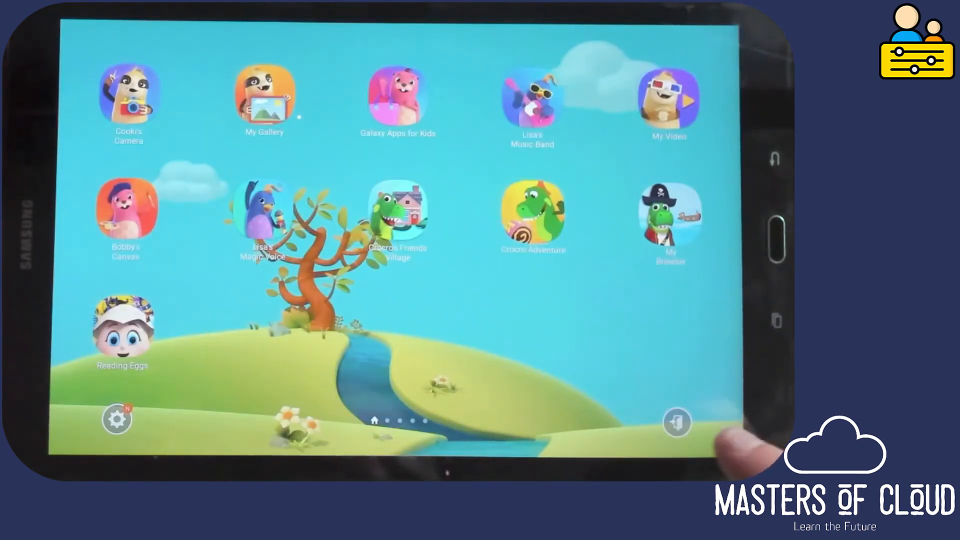